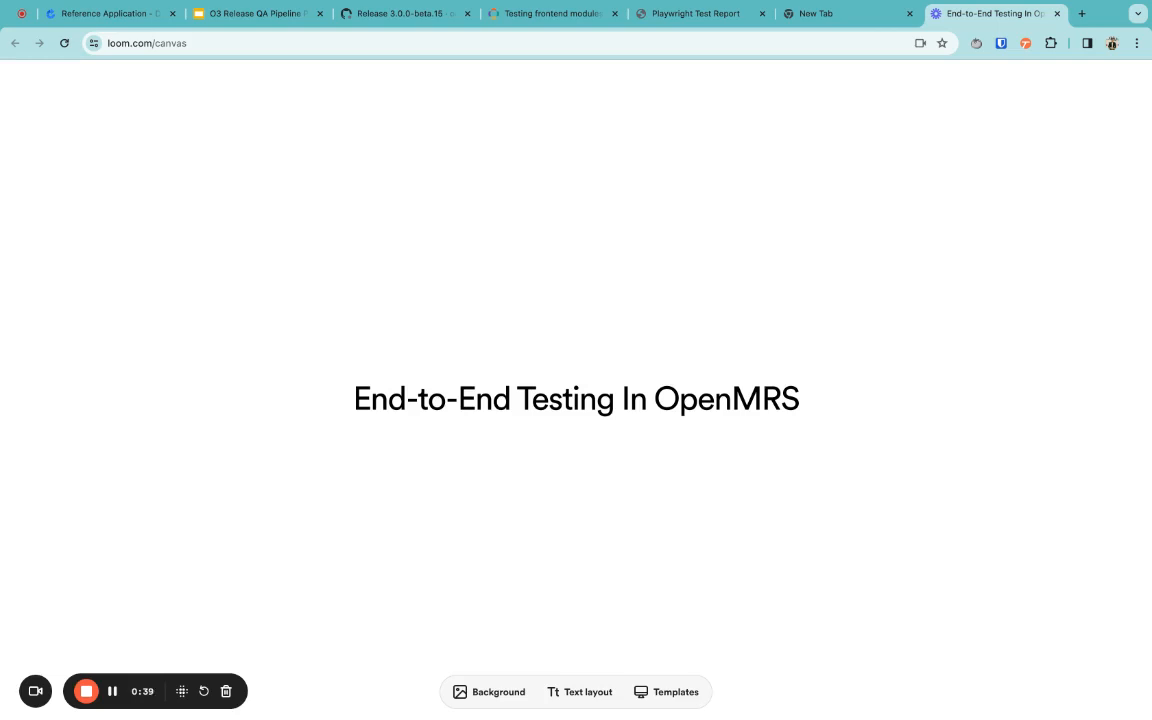
{"action": "mouse_move", "coordinate": [220, 146]}
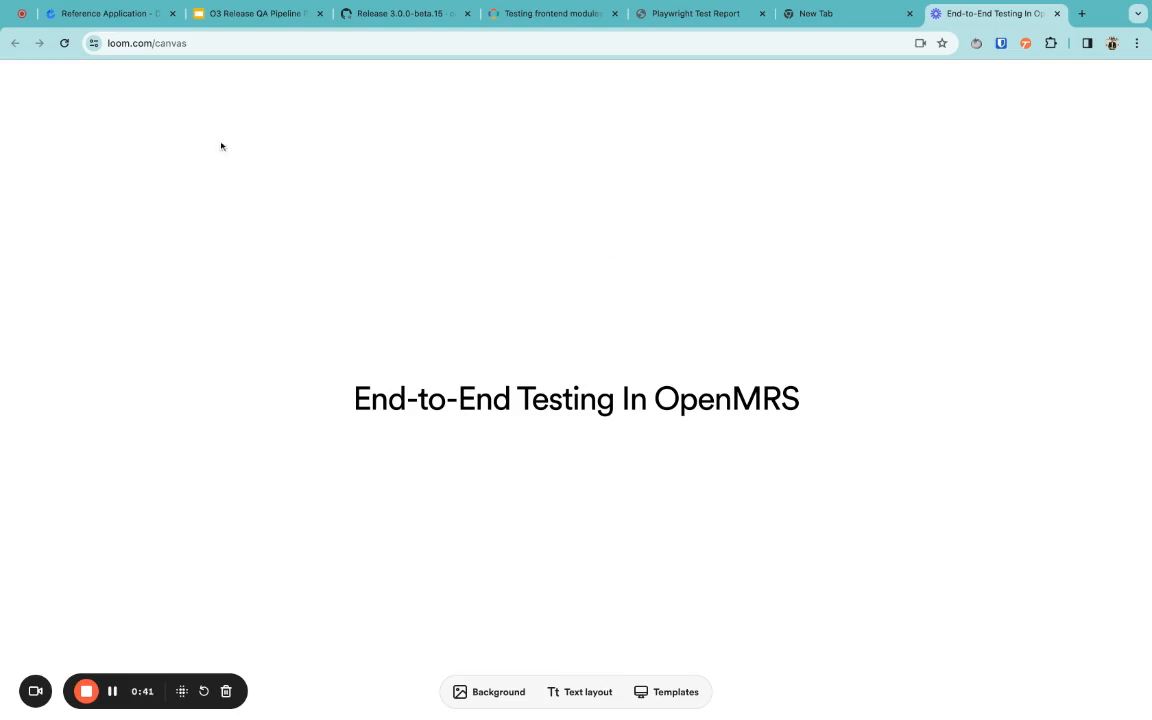
Step: Bring up the O3 Release QA Pipeline presentation showing the pipeline diagram slide
{"action": "left_click", "coordinate": [256, 12]}
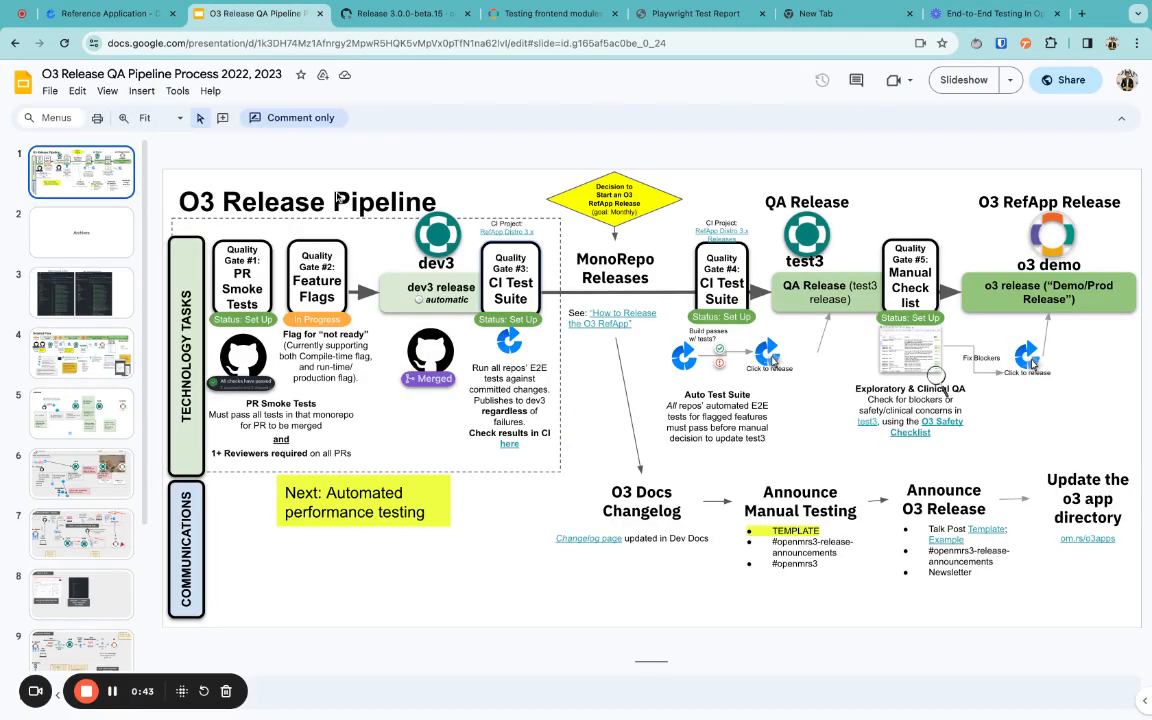
{"action": "mouse_move", "coordinate": [320, 158]}
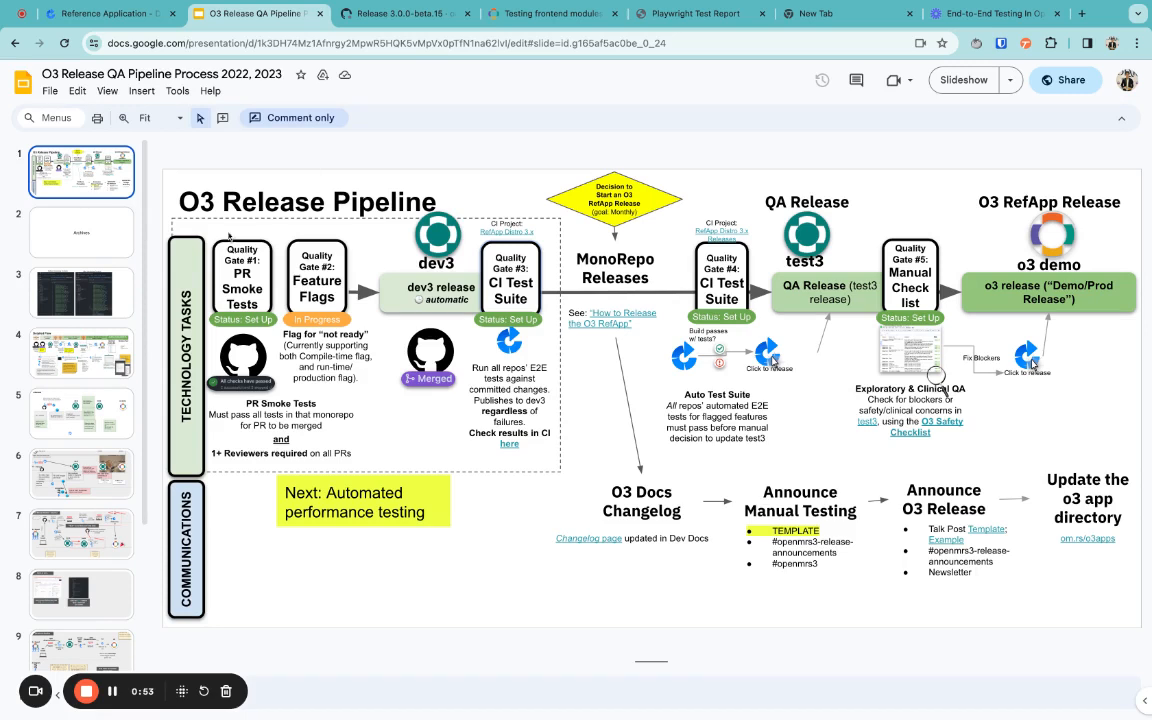
{"action": "mouse_move", "coordinate": [344, 152]}
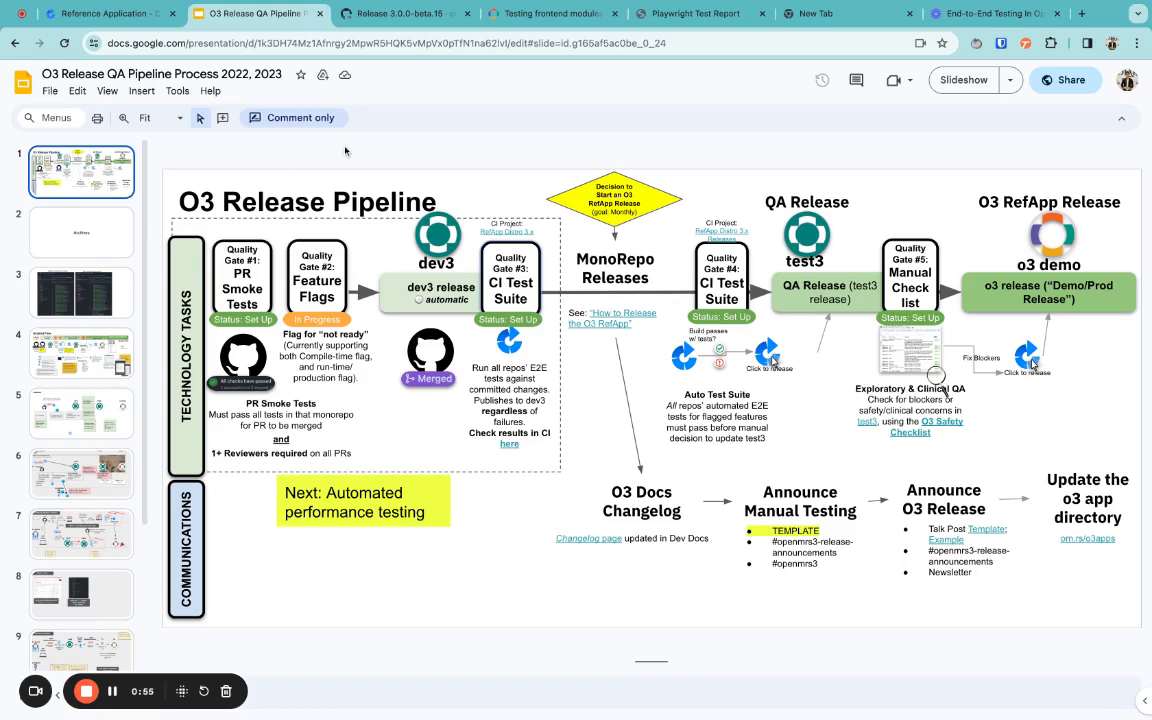
{"action": "mouse_move", "coordinate": [468, 144]}
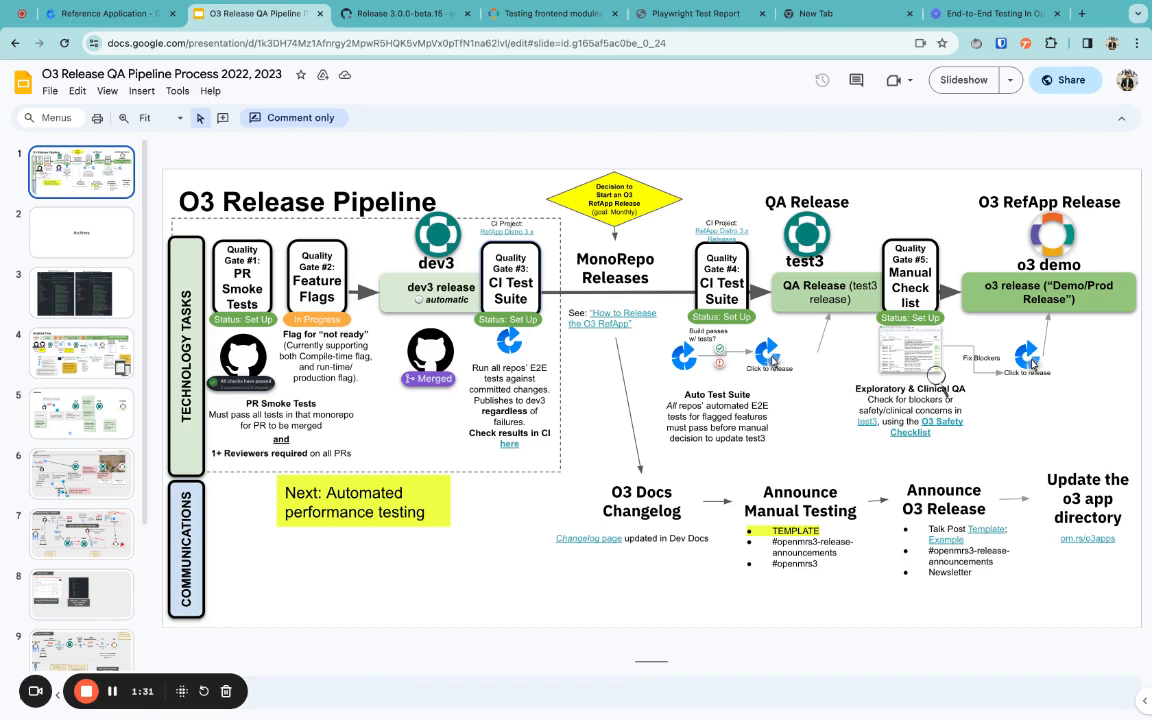
{"action": "mouse_move", "coordinate": [510, 180]}
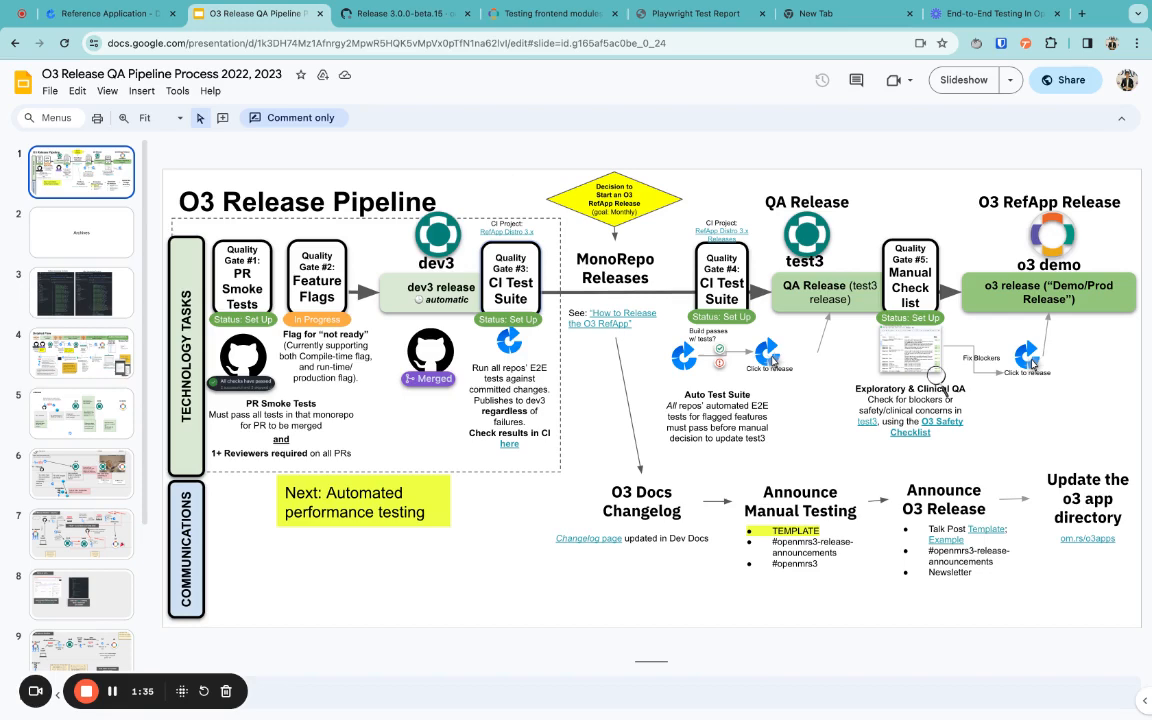
{"action": "mouse_move", "coordinate": [528, 176]}
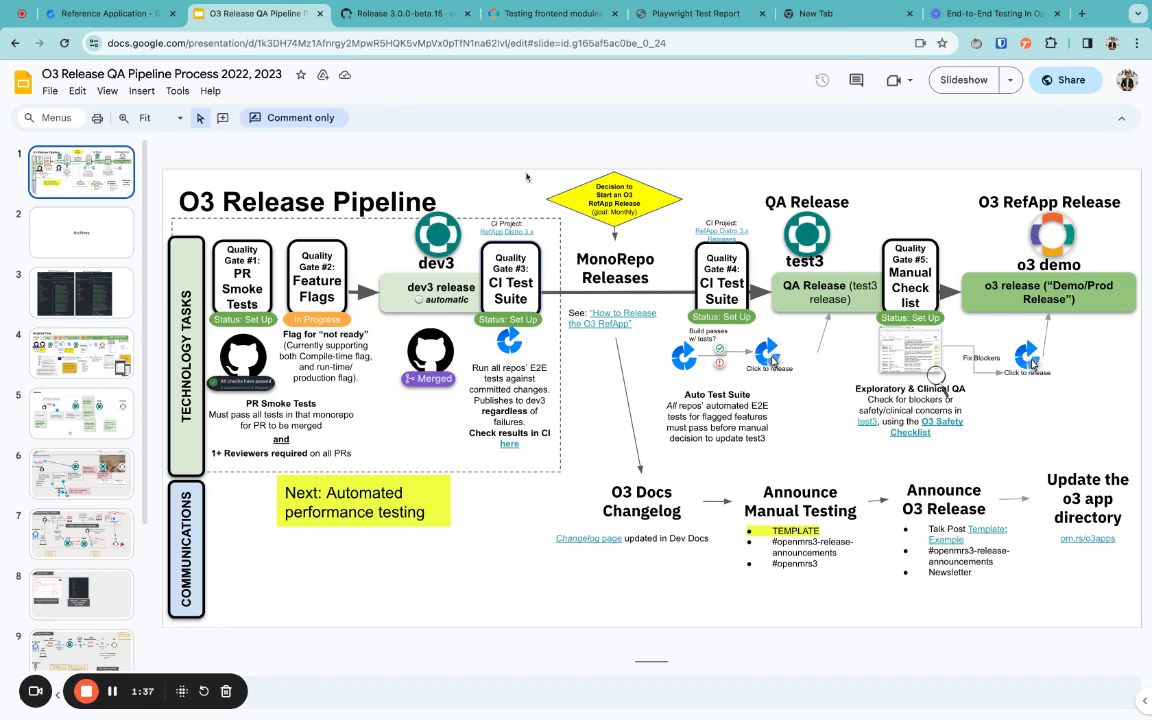
Step: Show the Bamboo Distribution 3.x plan summary, then move to the Playwright test report
{"action": "left_click", "coordinate": [100, 12]}
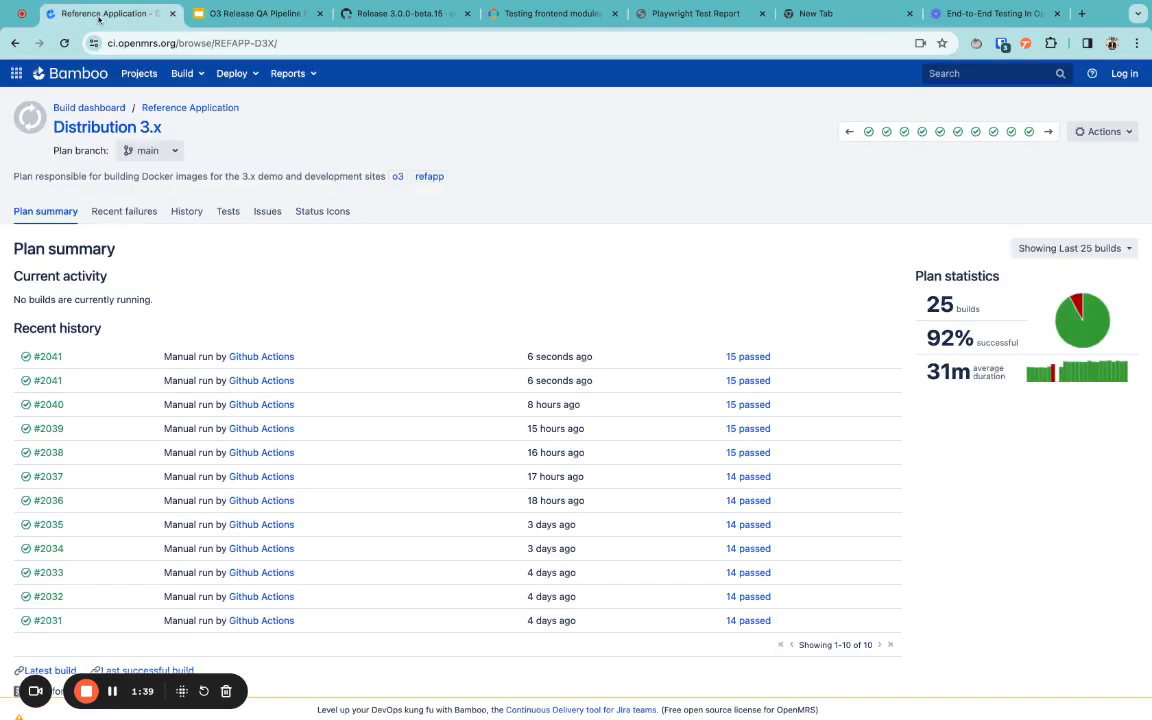
{"action": "mouse_move", "coordinate": [376, 200]}
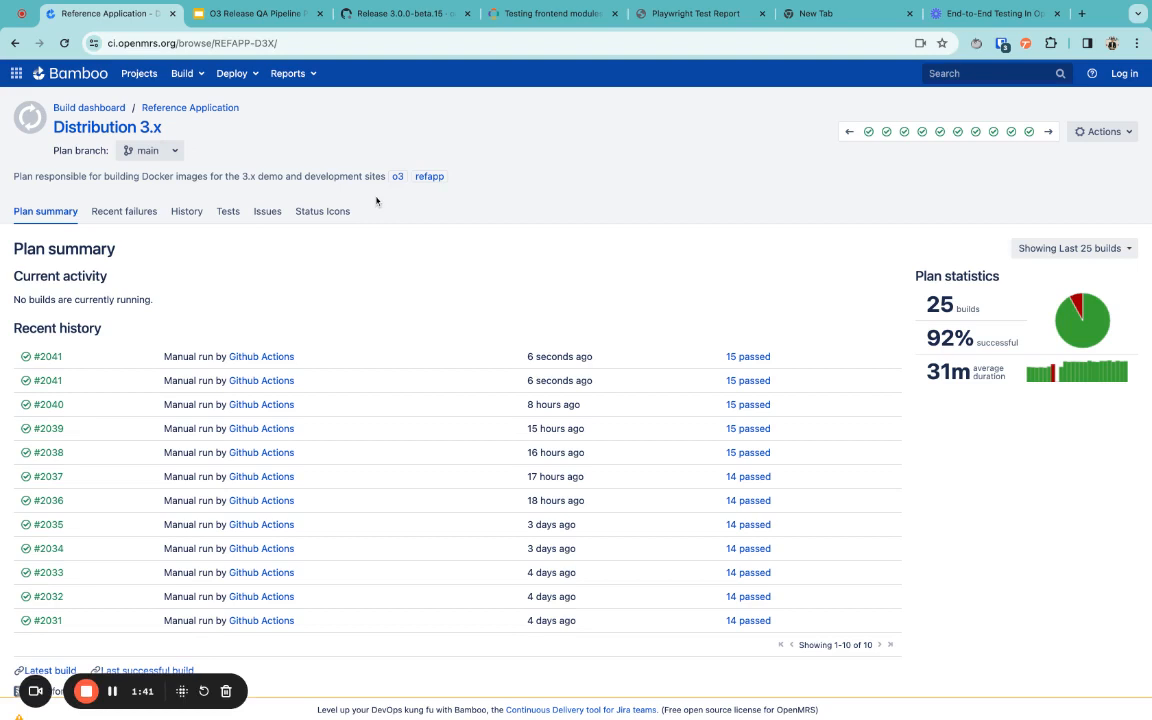
{"action": "mouse_move", "coordinate": [404, 284]}
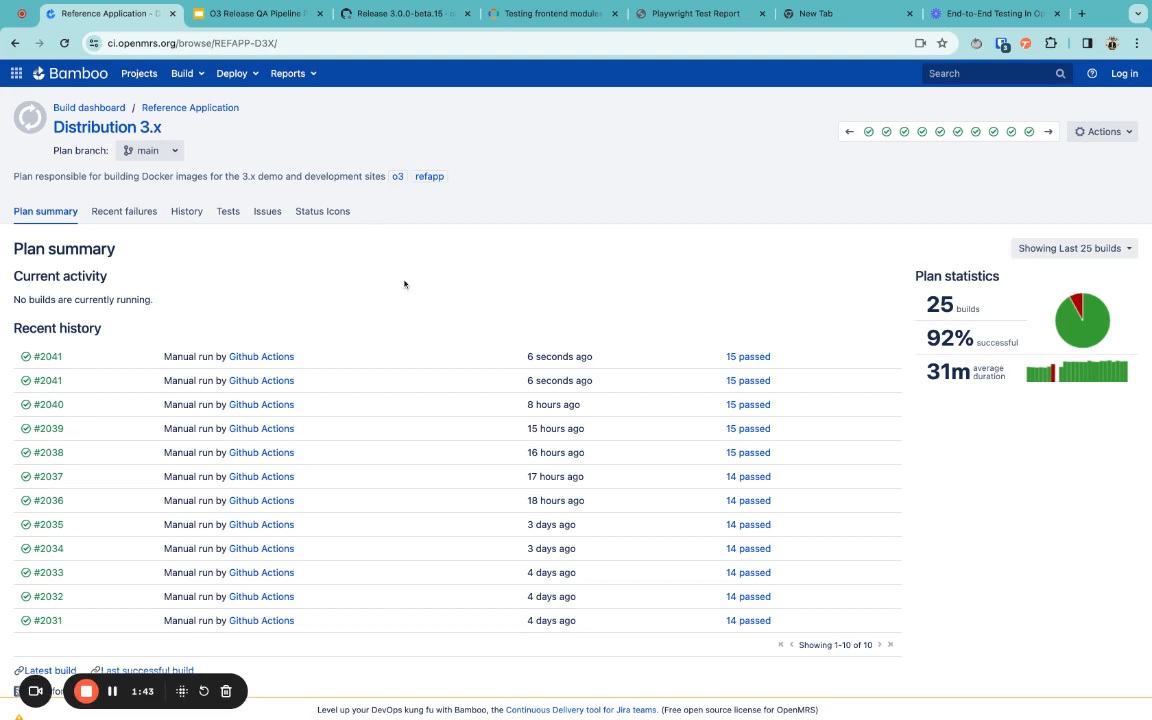
{"action": "mouse_move", "coordinate": [404, 284]}
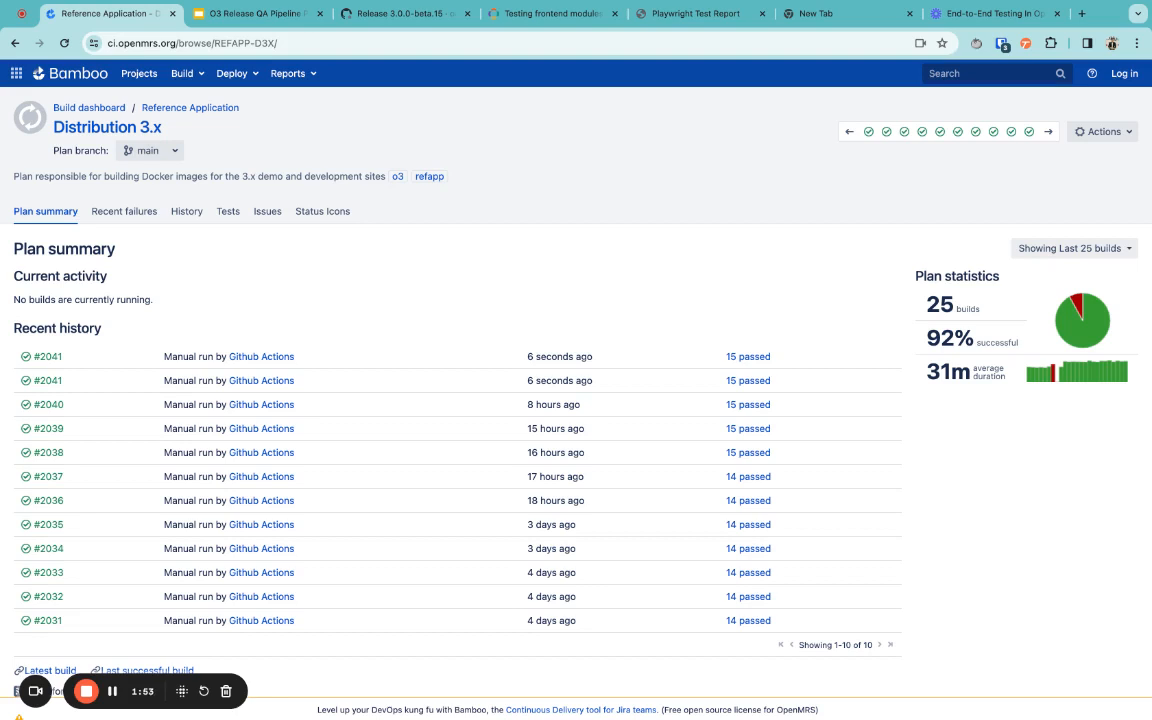
{"action": "mouse_move", "coordinate": [468, 230]}
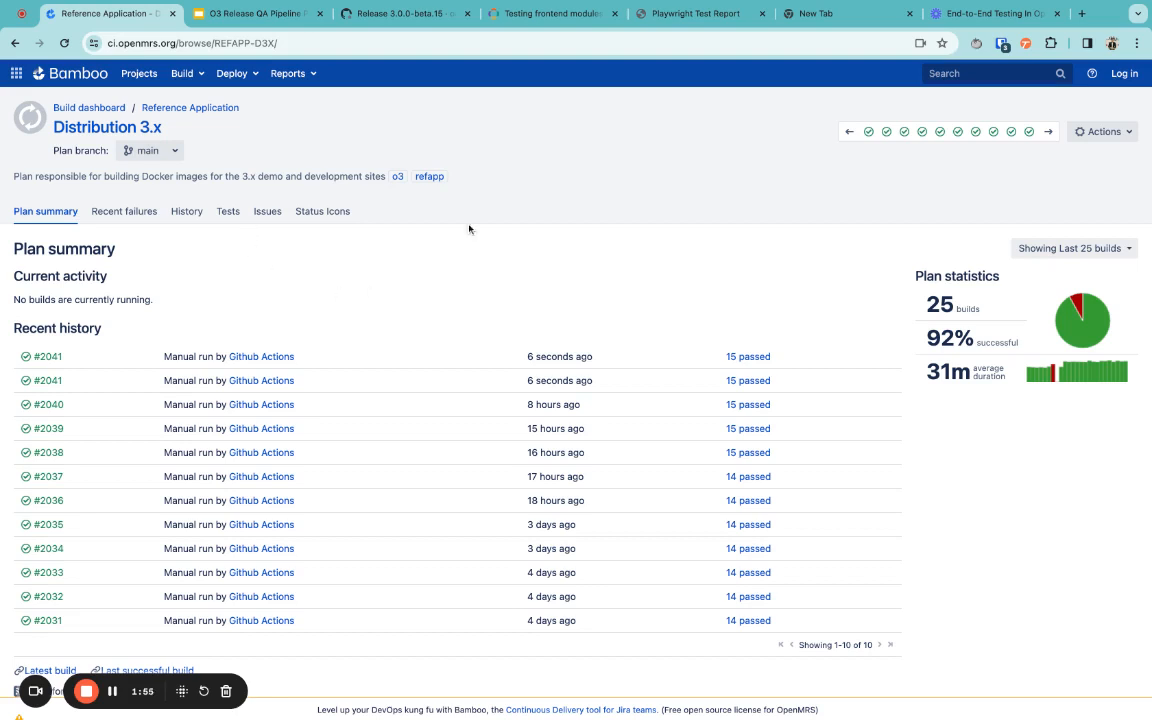
{"action": "mouse_move", "coordinate": [316, 270]}
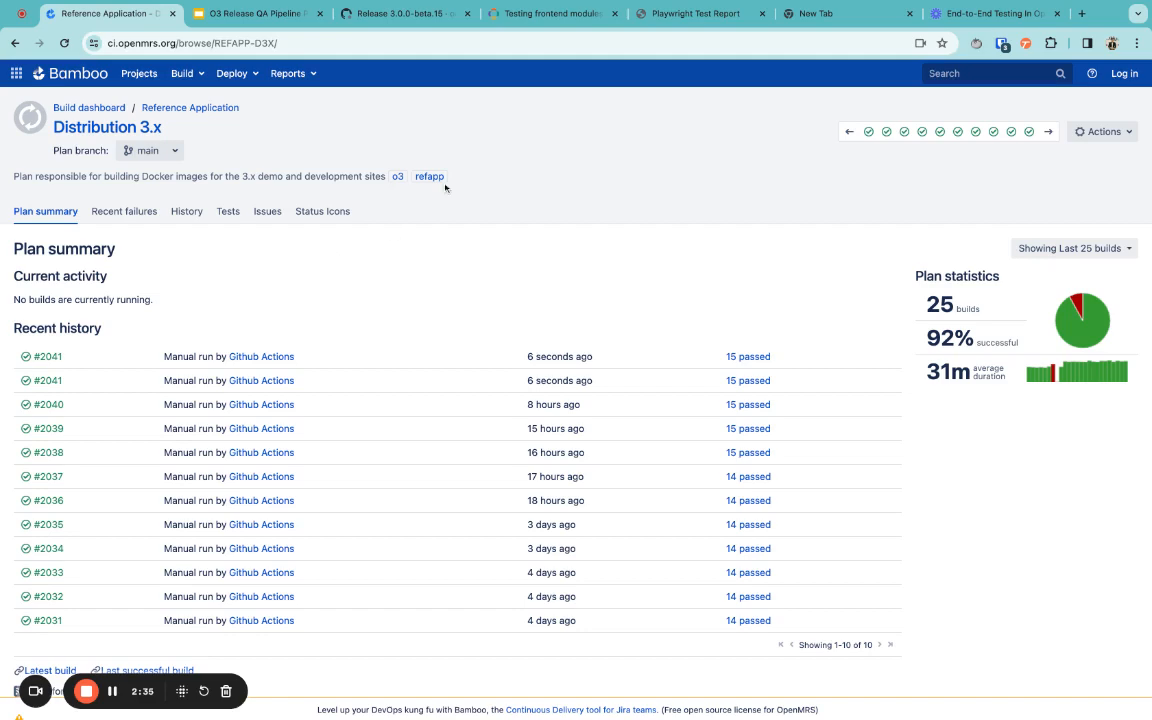
{"action": "left_click", "coordinate": [700, 12]}
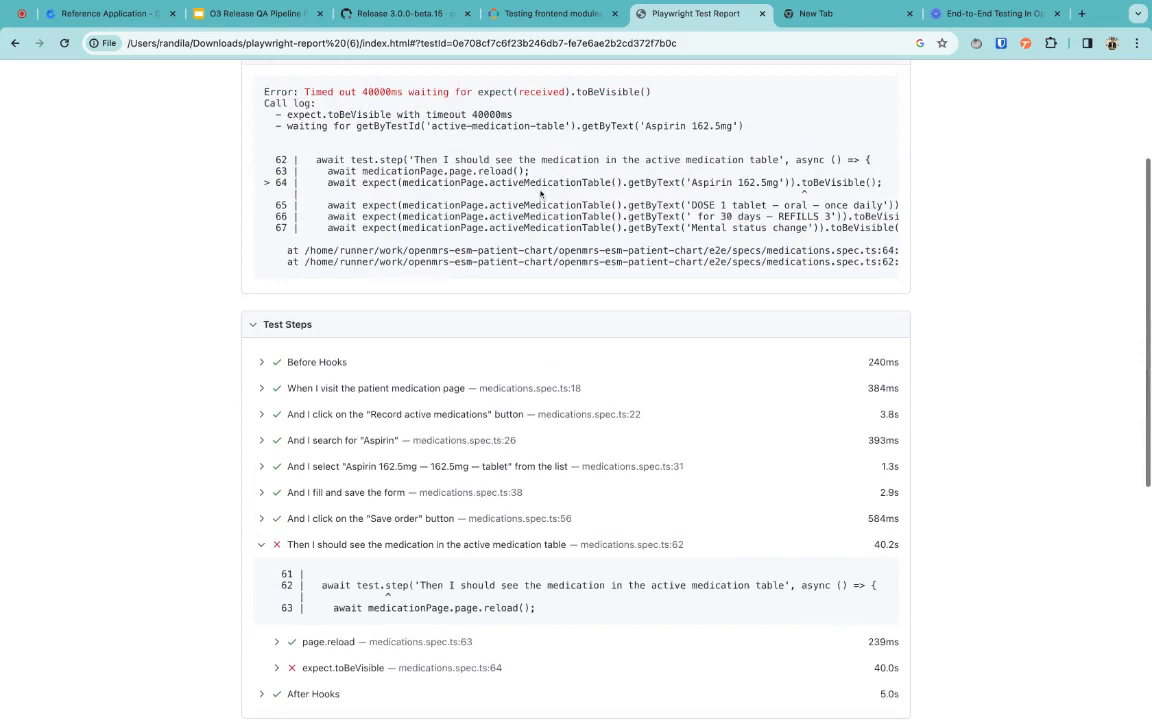
Step: Review the failed medication test's timeout error and collapse its failing step's code details
{"action": "scroll", "scroll_direction": "up", "scroll_amount": 3}
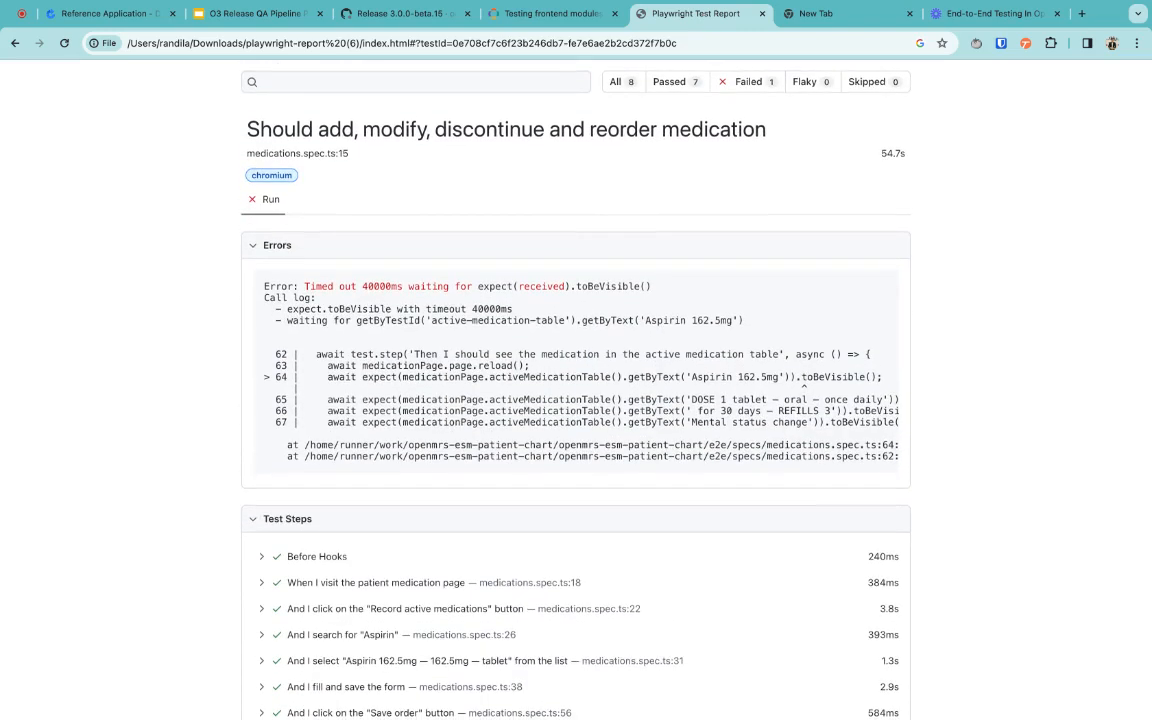
{"action": "scroll", "scroll_direction": "down", "scroll_amount": 3}
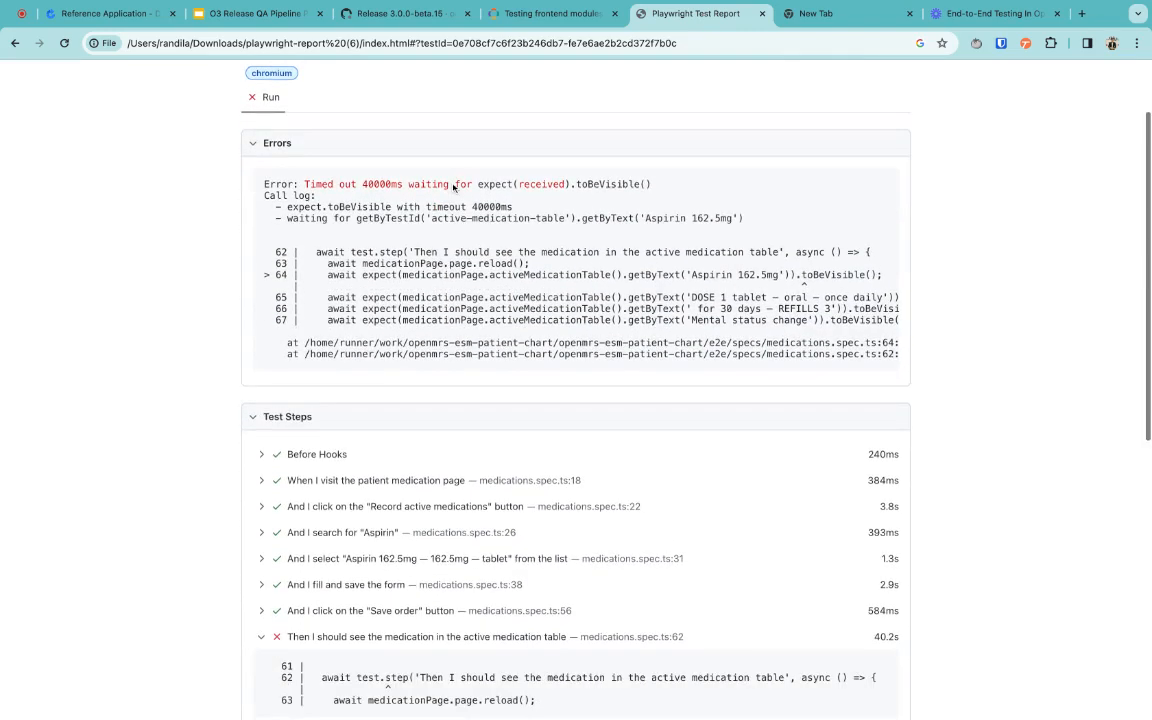
{"action": "scroll", "scroll_direction": "down", "scroll_amount": 3}
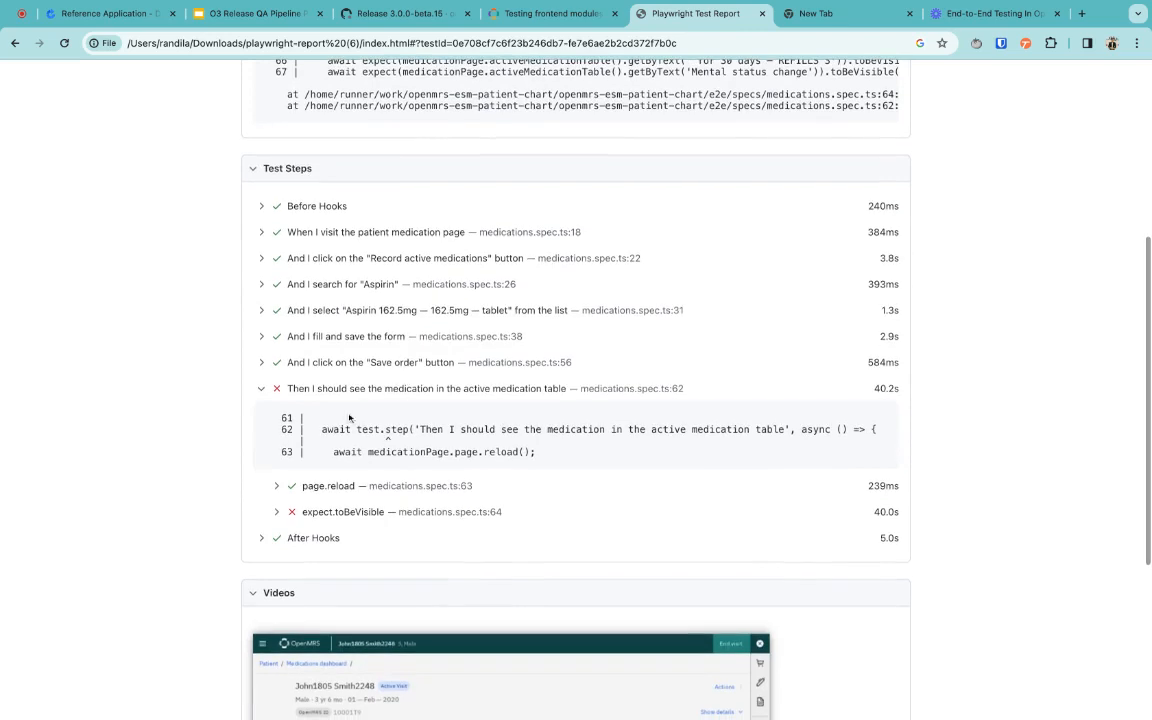
{"action": "left_click", "coordinate": [260, 388]}
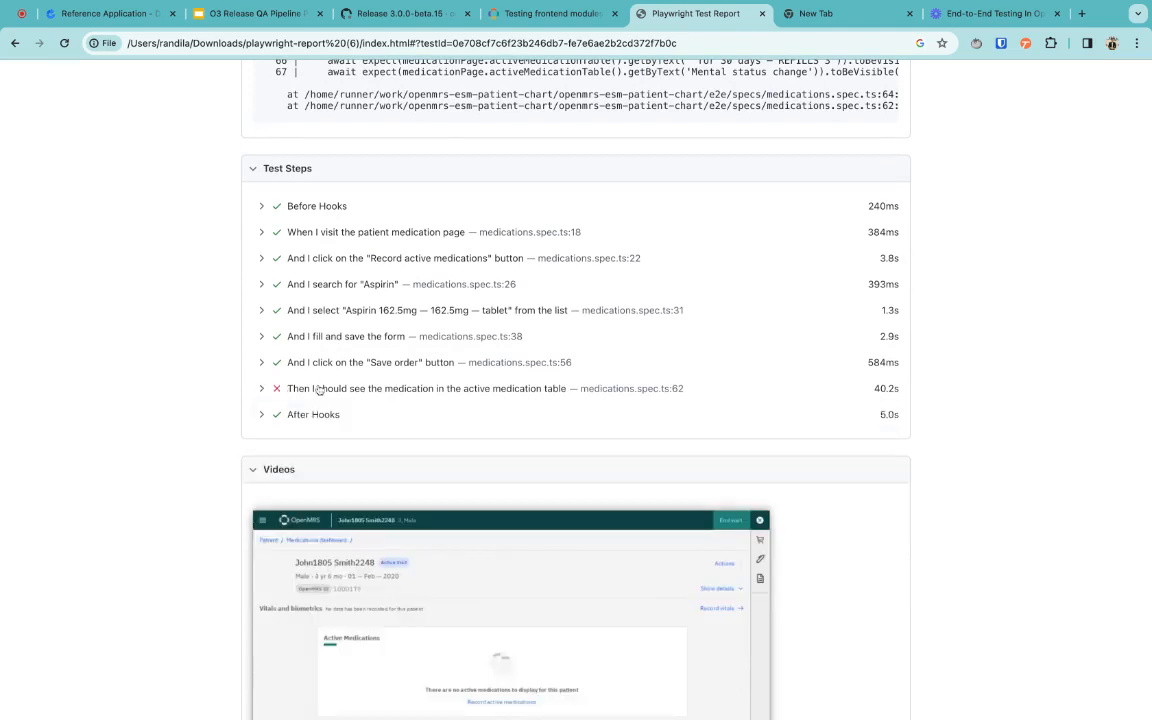
{"action": "double_click", "coordinate": [332, 388]}
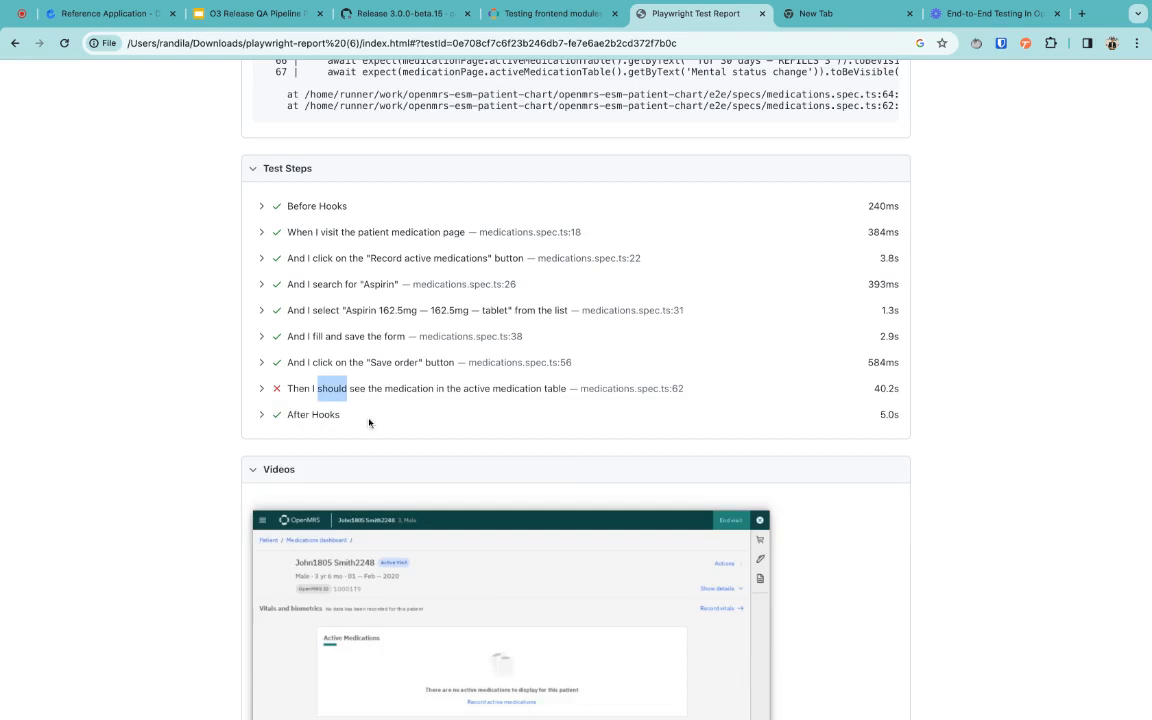
{"action": "scroll", "scroll_direction": "down", "scroll_amount": 3}
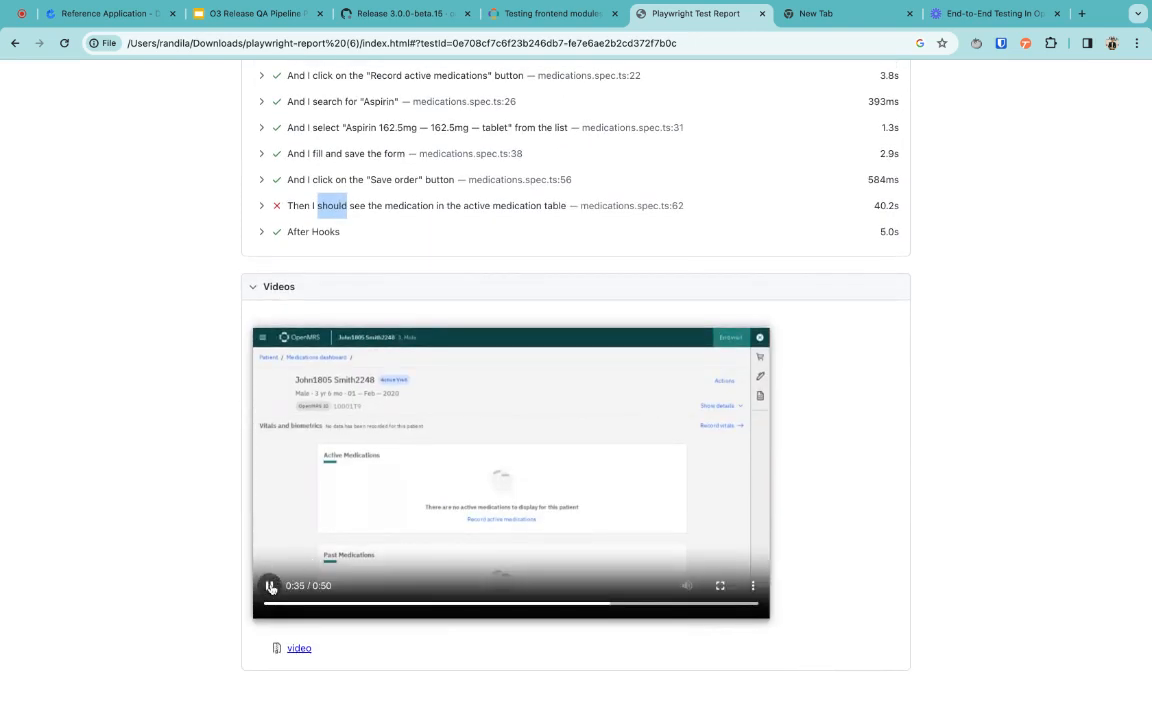
Step: Play through the failed test's recording, then move to the O3 docs Testing Philosophy page
{"action": "left_click", "coordinate": [268, 584]}
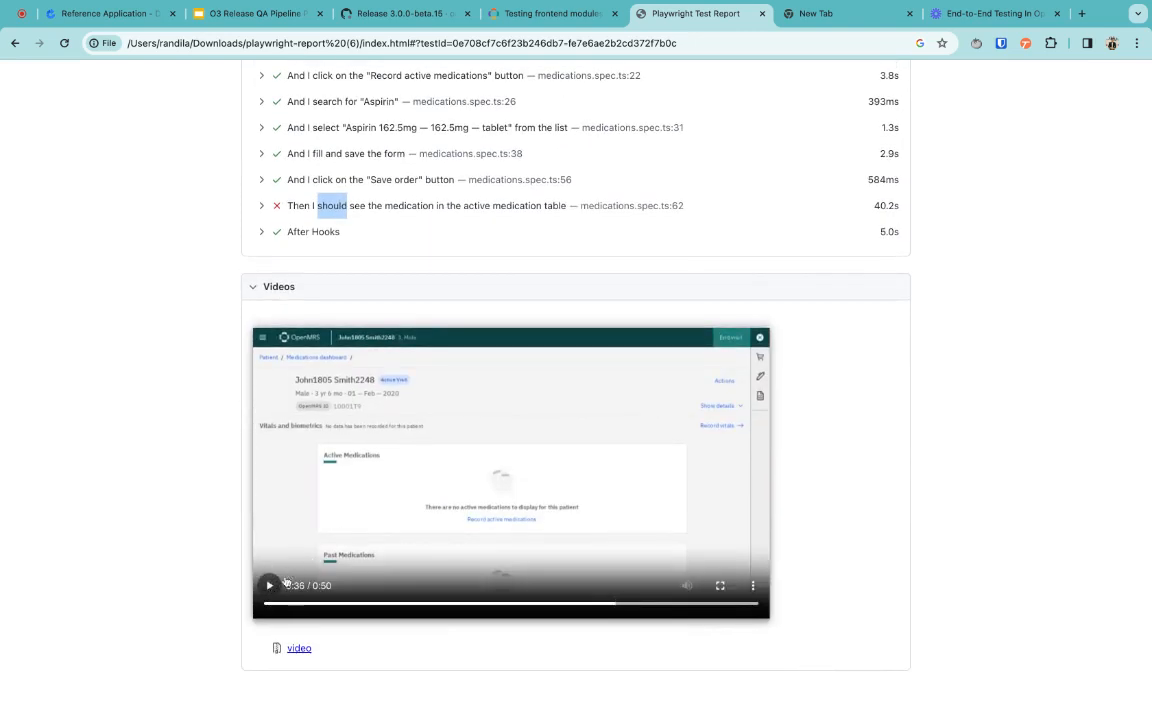
{"action": "left_click", "coordinate": [268, 584]}
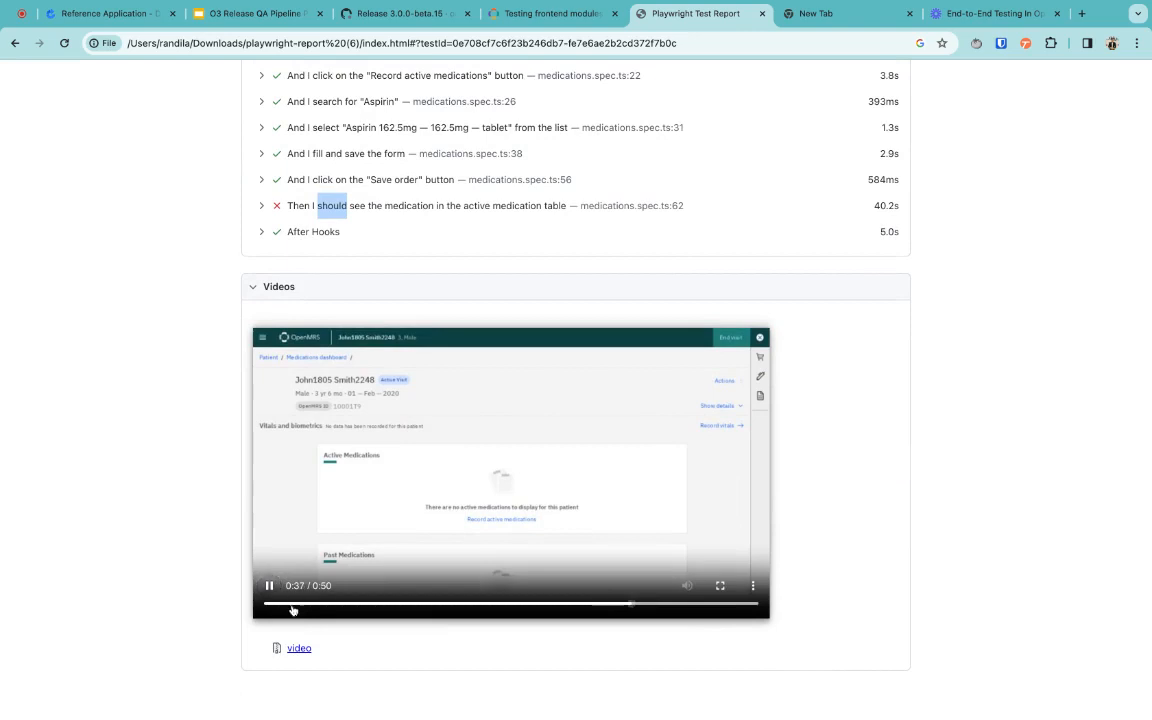
{"action": "left_click", "coordinate": [306, 604]}
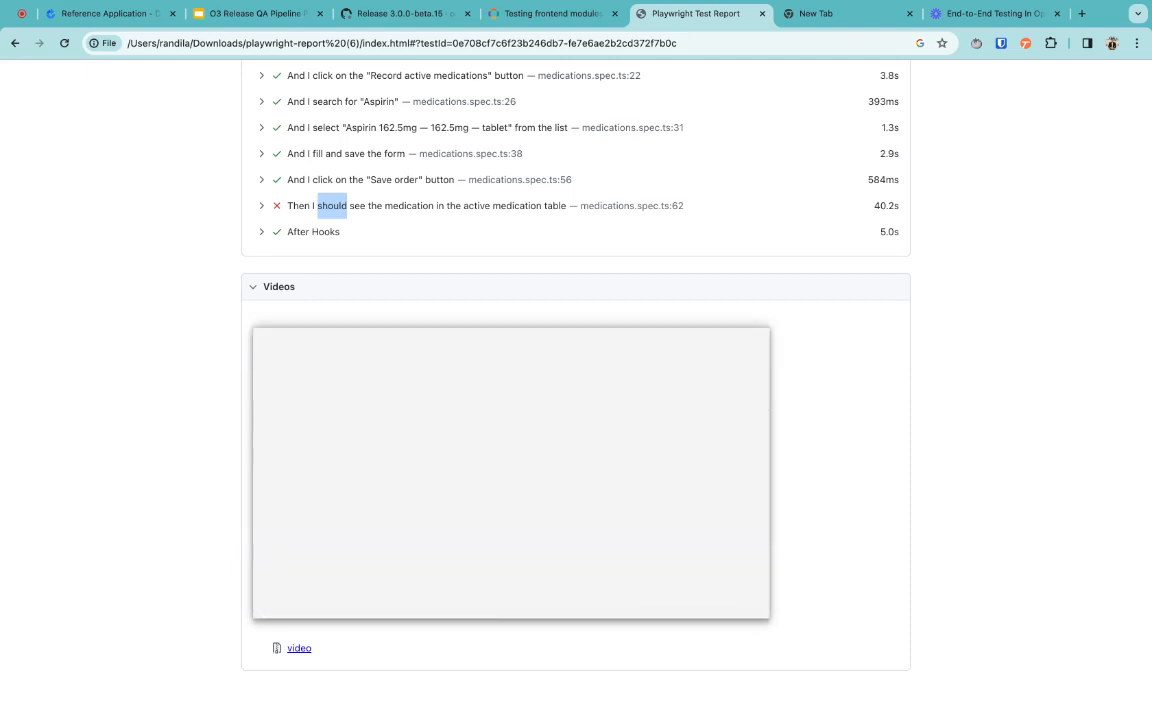
{"action": "left_click", "coordinate": [512, 472]}
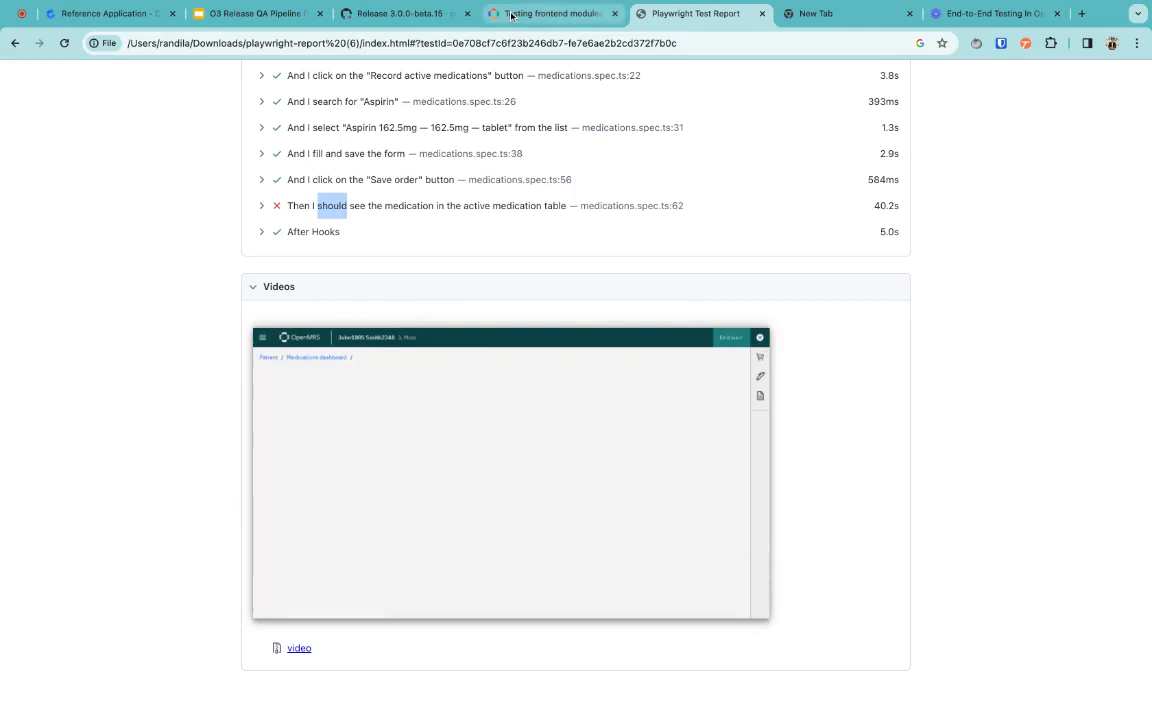
{"action": "left_click", "coordinate": [552, 12]}
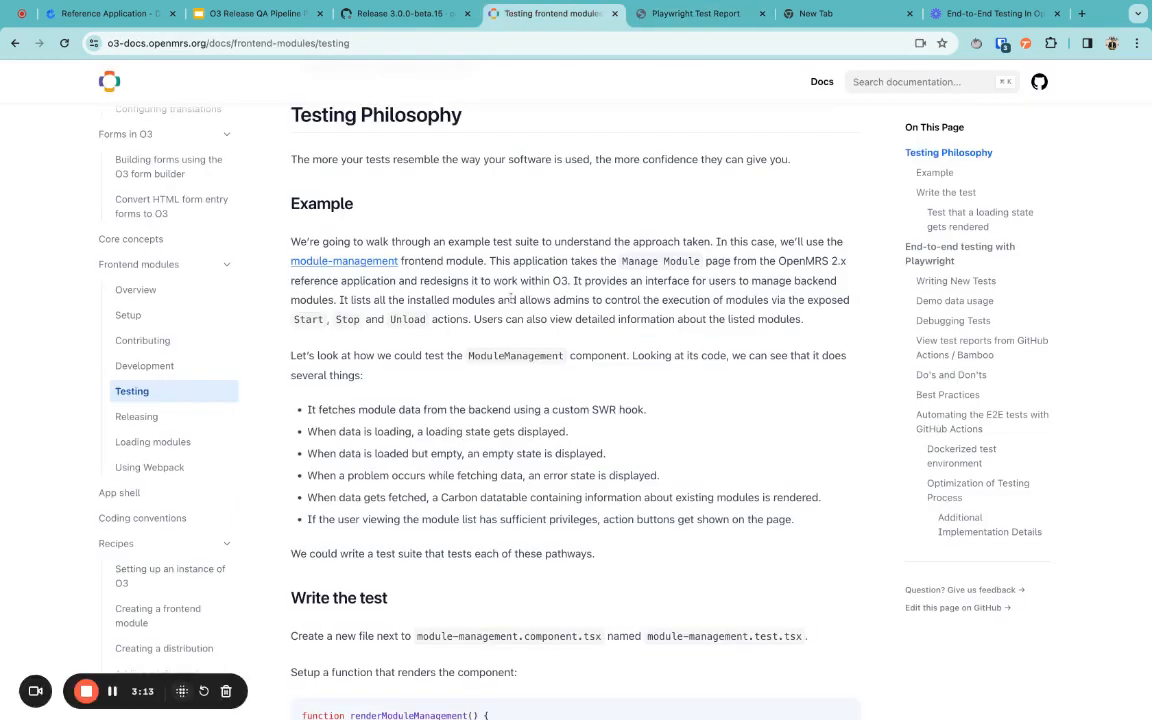